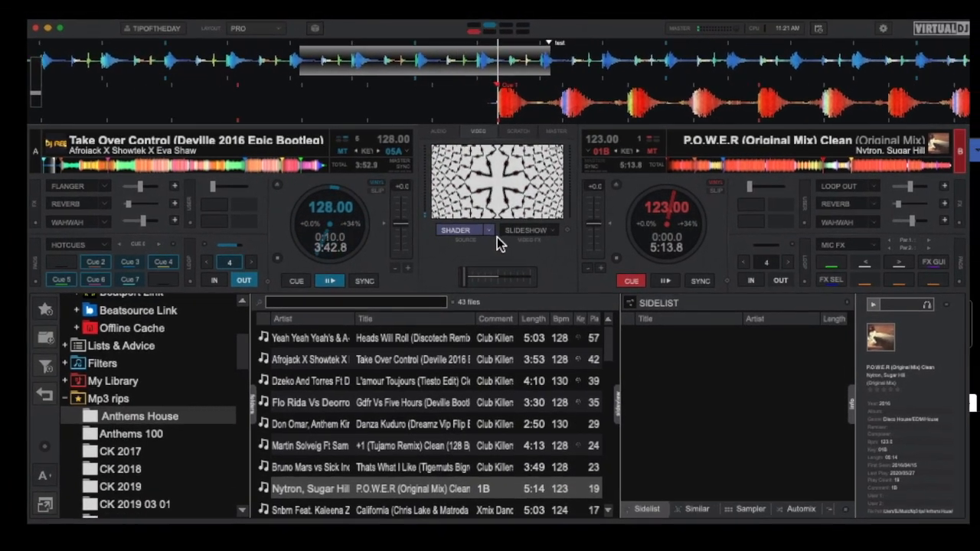
Step: Choose Shader from the center panel's video source list
{"action": "left_click", "coordinate": [456, 231]}
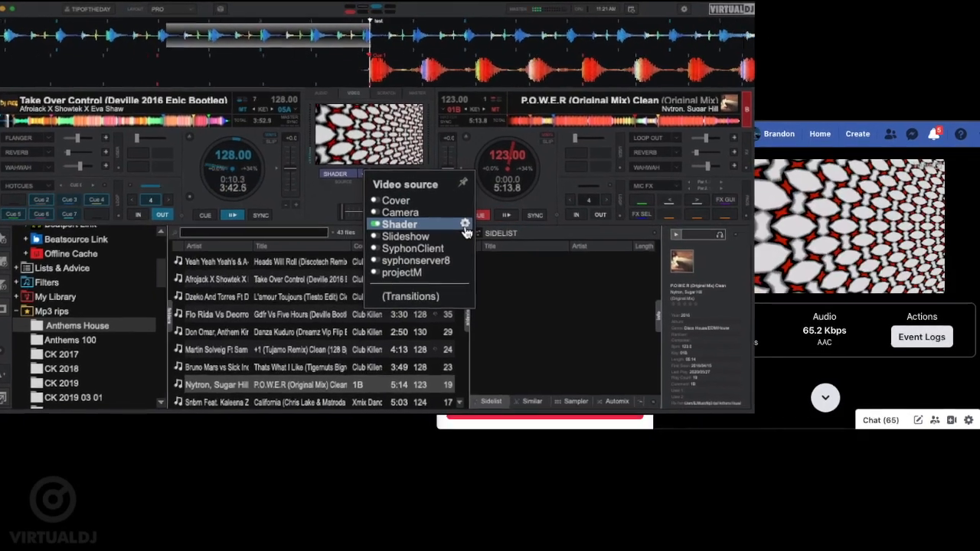
{"action": "left_click", "coordinate": [465, 223]}
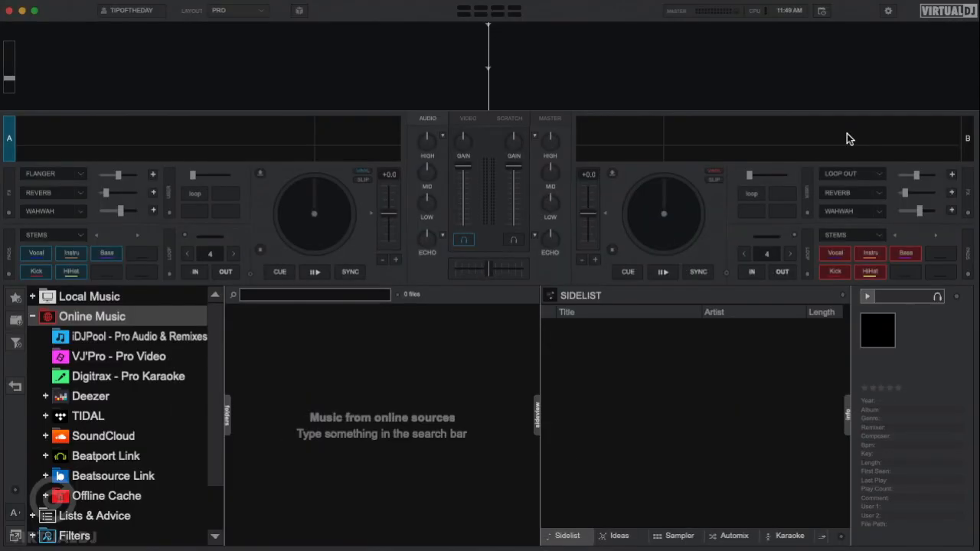
{"action": "mouse_move", "coordinate": [880, 25]}
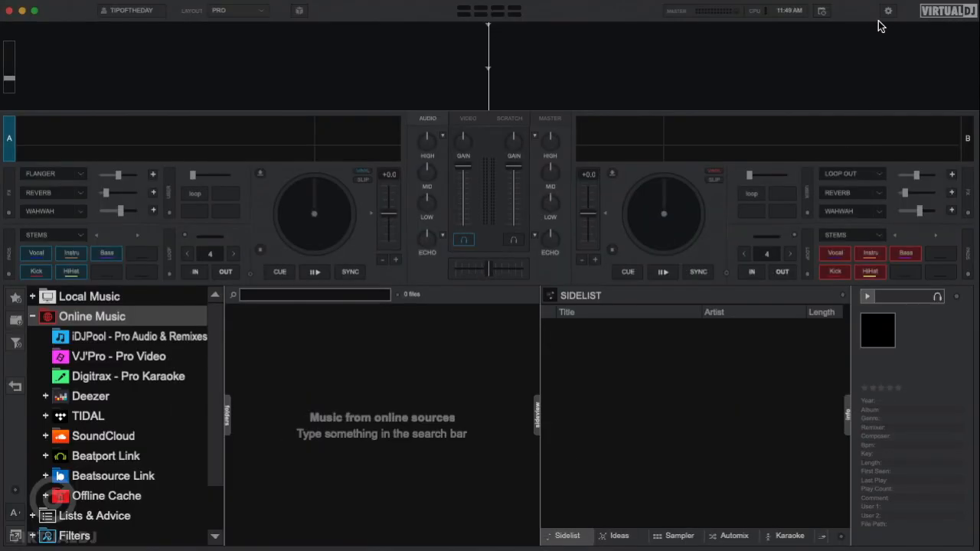
Step: Set the Broadcast settings to Video streaming to Facebook and open facebook.com for the key
{"action": "left_click", "coordinate": [887, 11]}
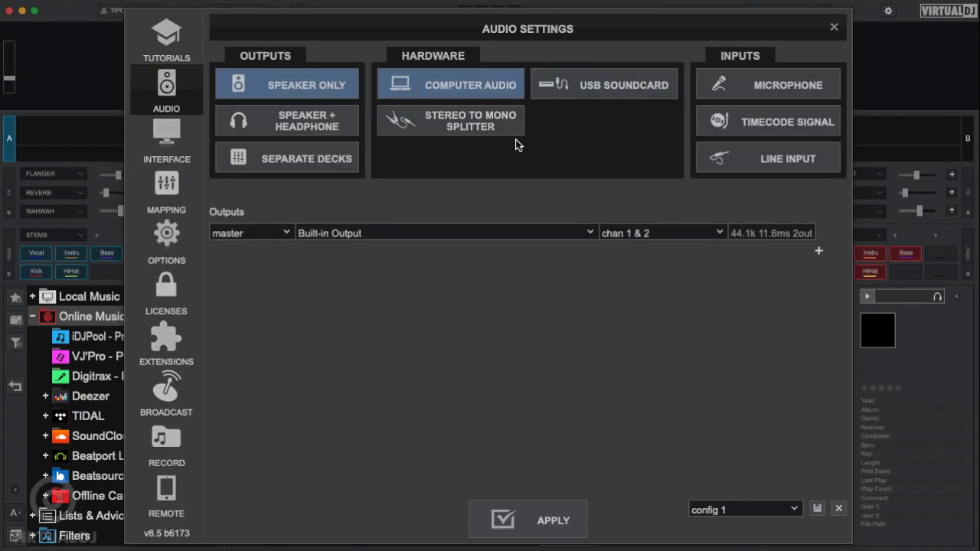
{"action": "left_click", "coordinate": [166, 390]}
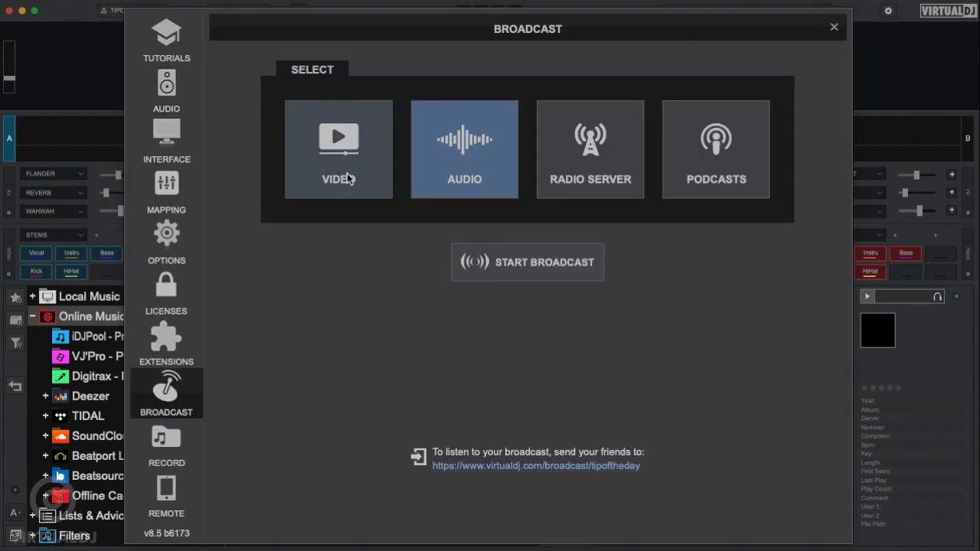
{"action": "left_click", "coordinate": [338, 149]}
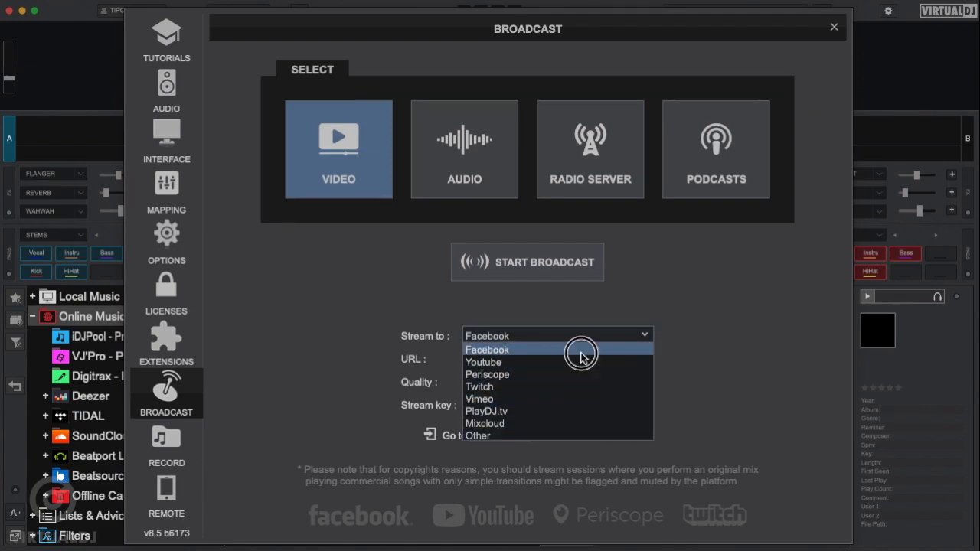
{"action": "left_click", "coordinate": [487, 349]}
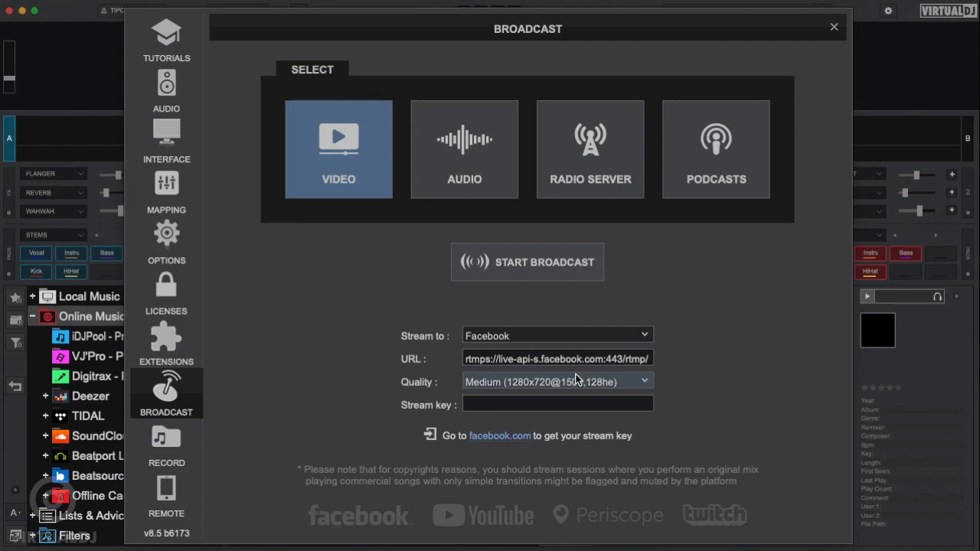
{"action": "left_click", "coordinate": [833, 27]}
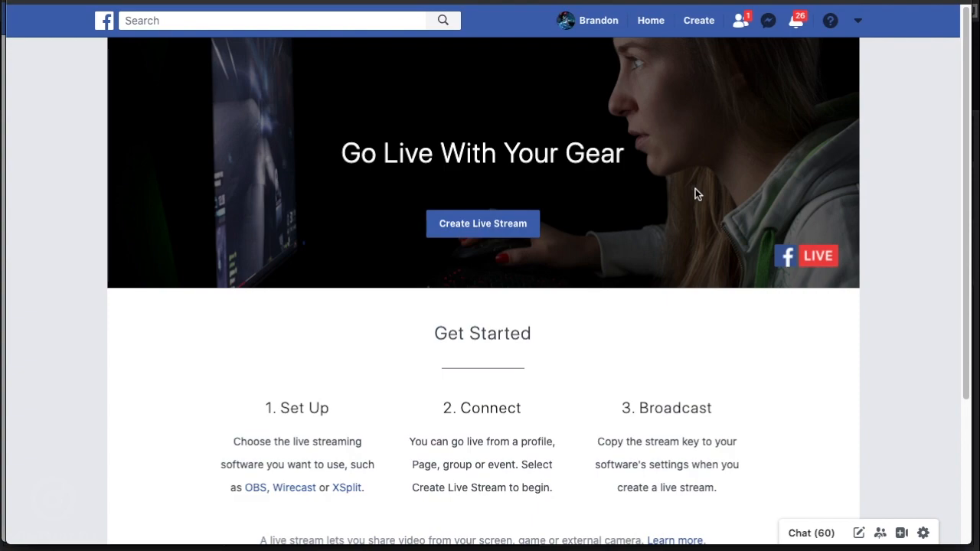
Step: Create a Facebook live stream shared to VDJ Broadcast Test Group
{"action": "left_click", "coordinate": [482, 224]}
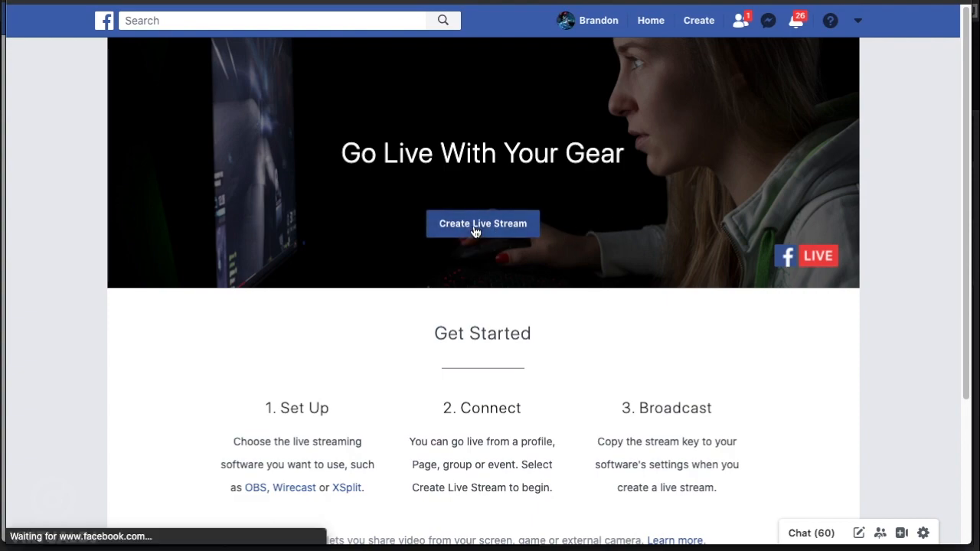
{"action": "left_click", "coordinate": [482, 223]}
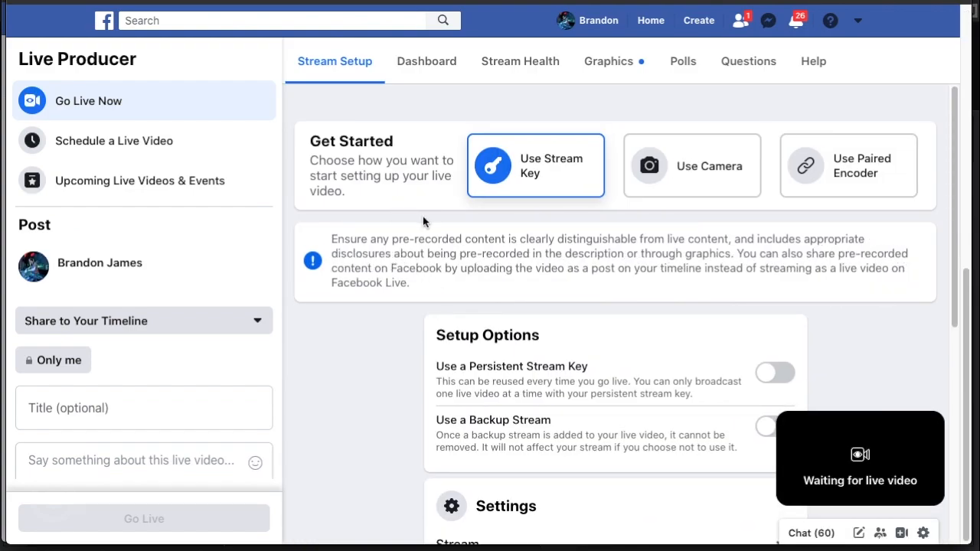
{"action": "scroll", "scroll_direction": "down", "scroll_amount": 3}
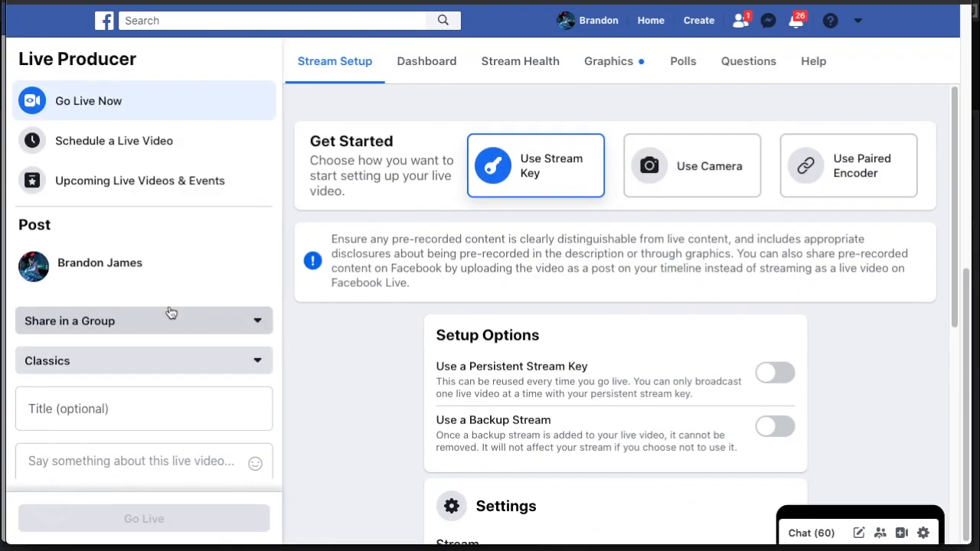
{"action": "left_click", "coordinate": [143, 320]}
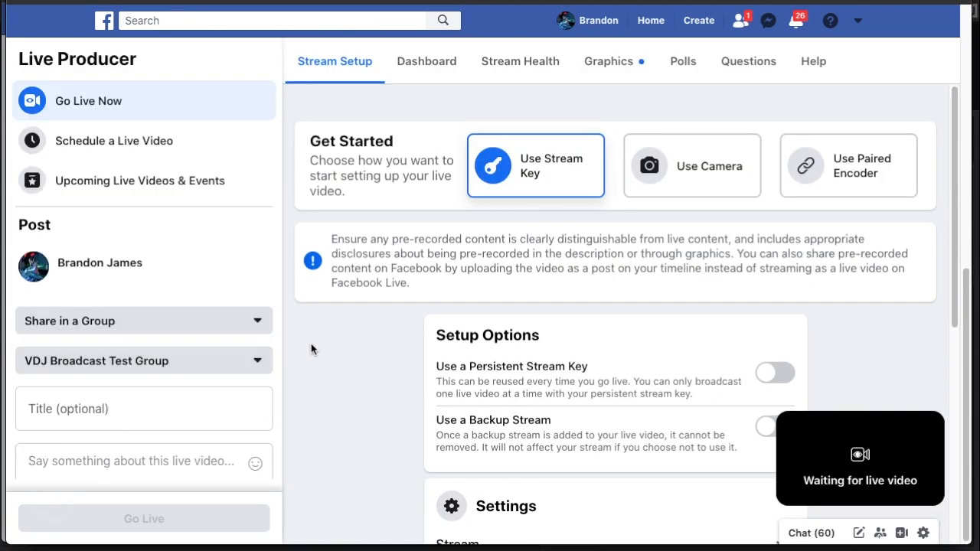
Step: Turn on Use a Persistent Stream Key for the live stream
{"action": "scroll", "scroll_direction": "down", "scroll_amount": 3}
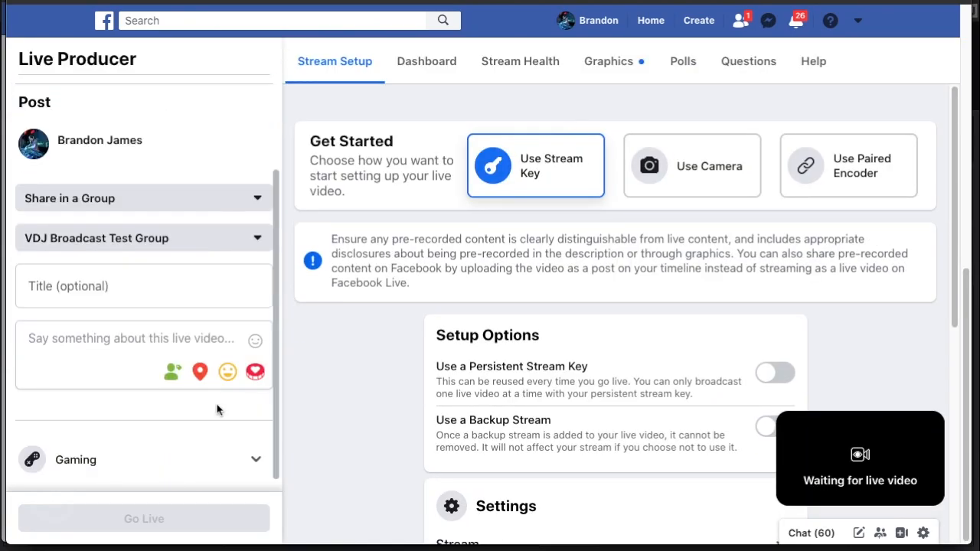
{"action": "scroll", "scroll_direction": "down", "scroll_amount": 3}
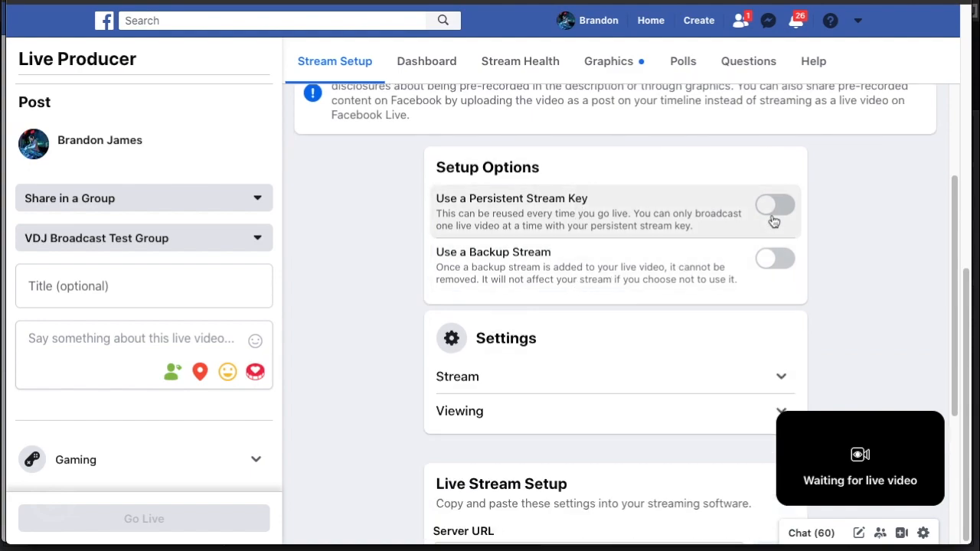
{"action": "left_click", "coordinate": [774, 204]}
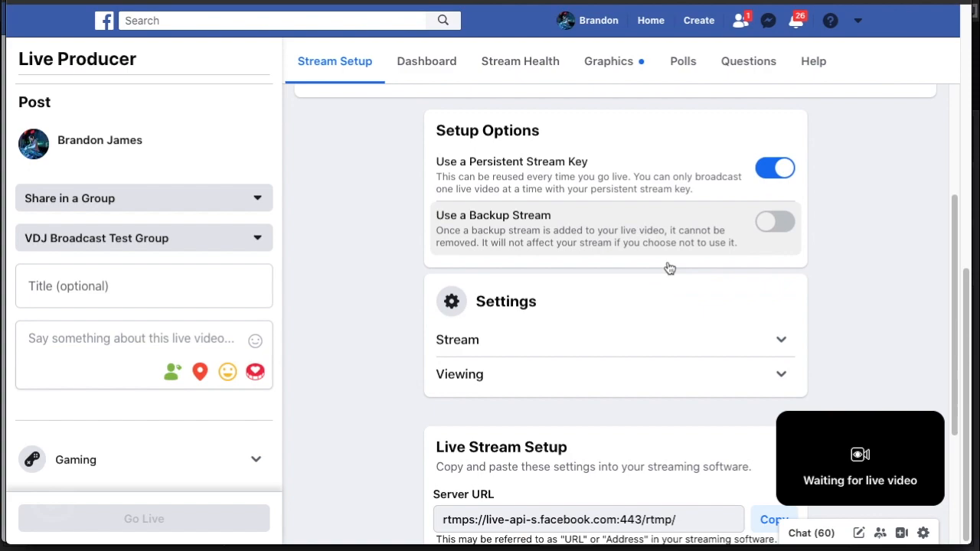
{"action": "scroll", "scroll_direction": "down", "scroll_amount": 3}
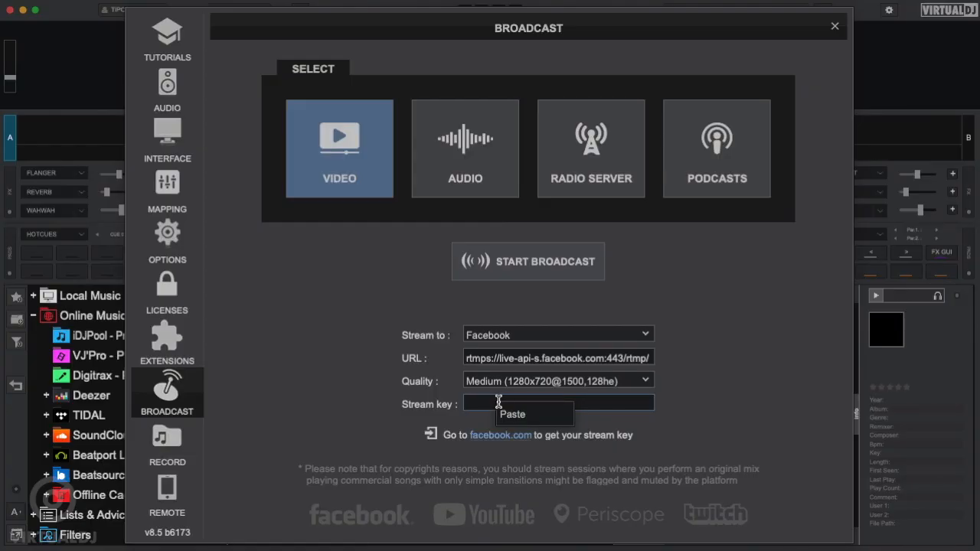
{"action": "mouse_move", "coordinate": [512, 414]}
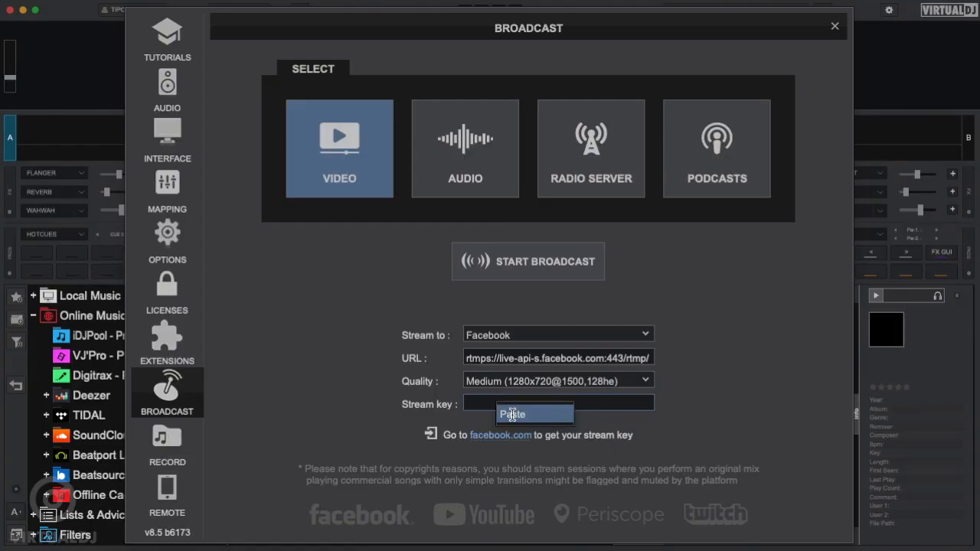
Step: Paste the Facebook stream key into VirtualDJ and start the broadcast
{"action": "left_click", "coordinate": [511, 414]}
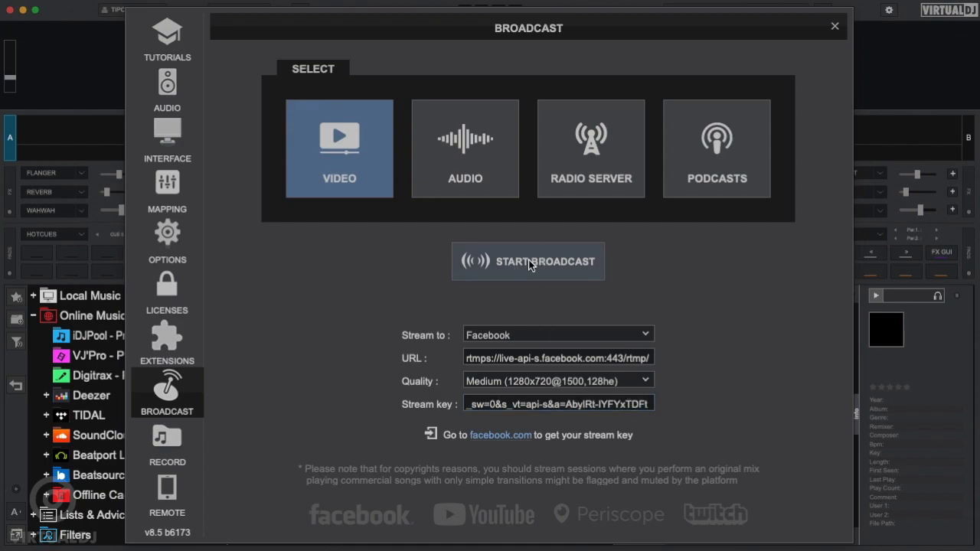
{"action": "left_click", "coordinate": [528, 261]}
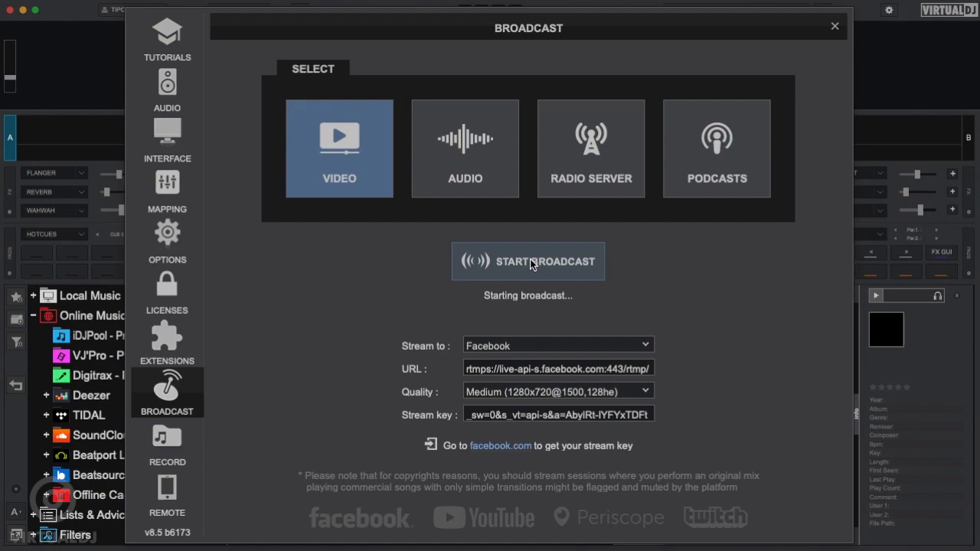
{"action": "left_click", "coordinate": [528, 261]}
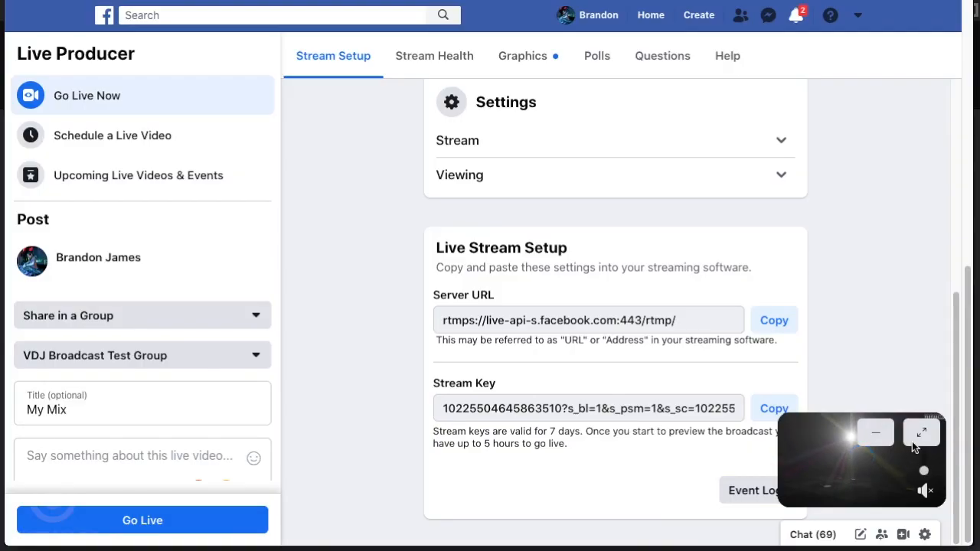
Step: Enlarge the incoming 1280×720 stream preview and go live
{"action": "left_click", "coordinate": [922, 432]}
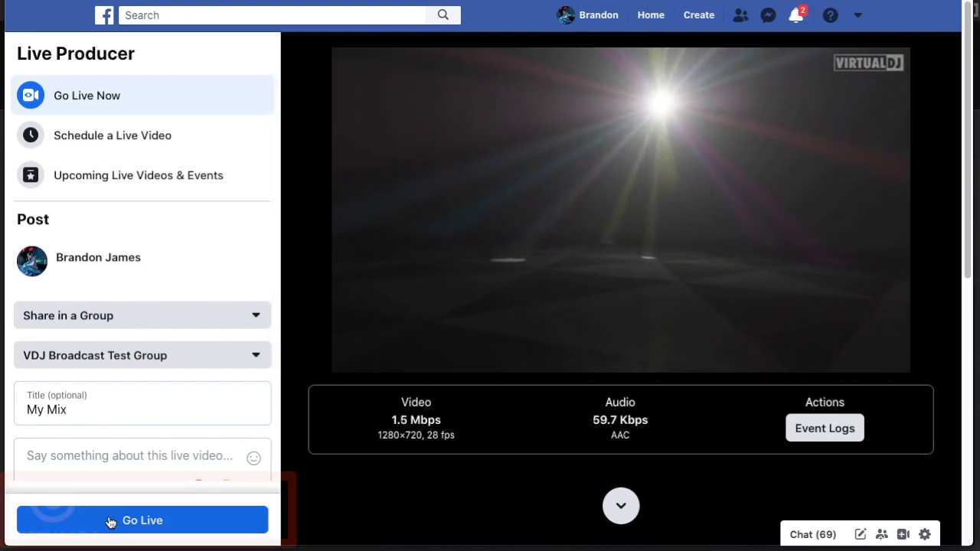
{"action": "left_click", "coordinate": [142, 520]}
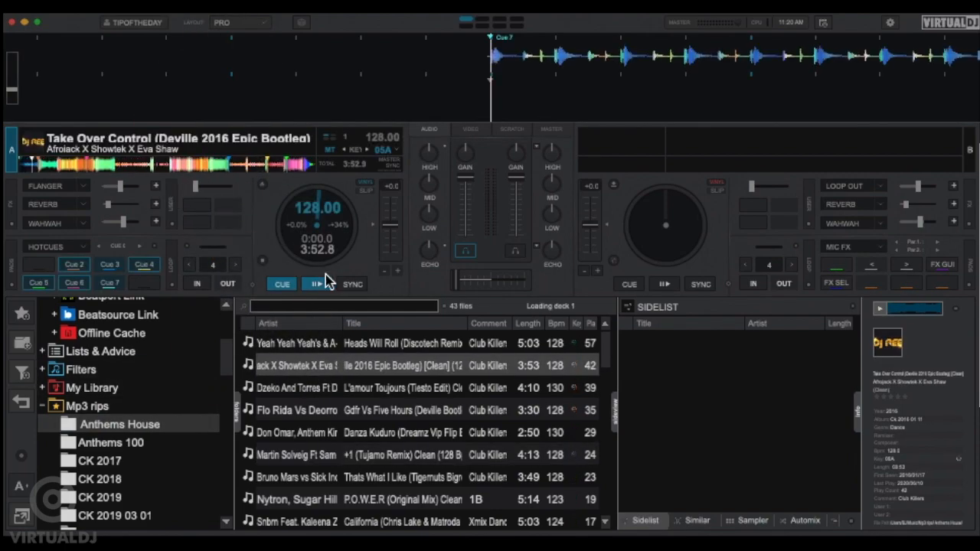
Step: Play Take Over Control, load P.O.W.E.R onto deck 2, and show the VIDEO mixer
{"action": "left_click", "coordinate": [315, 284]}
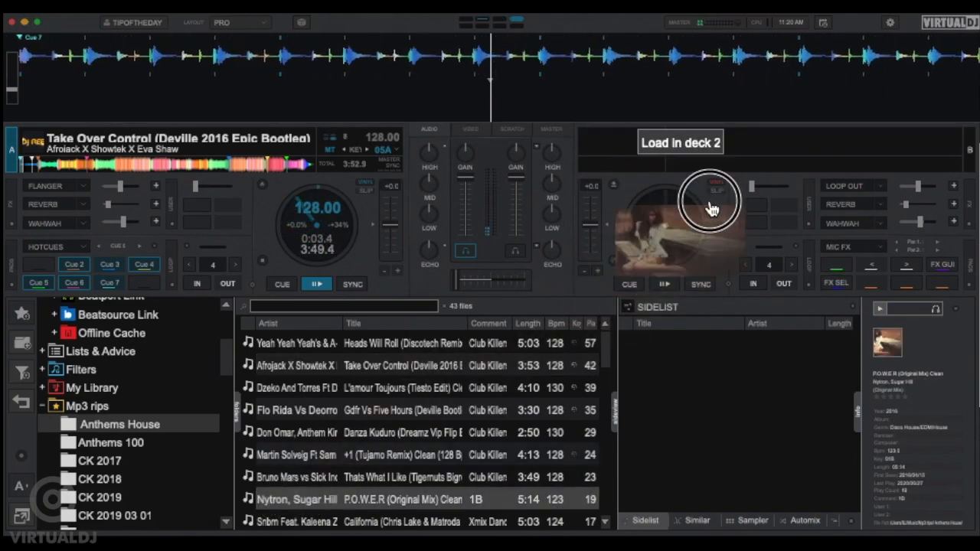
{"action": "left_click", "coordinate": [679, 142]}
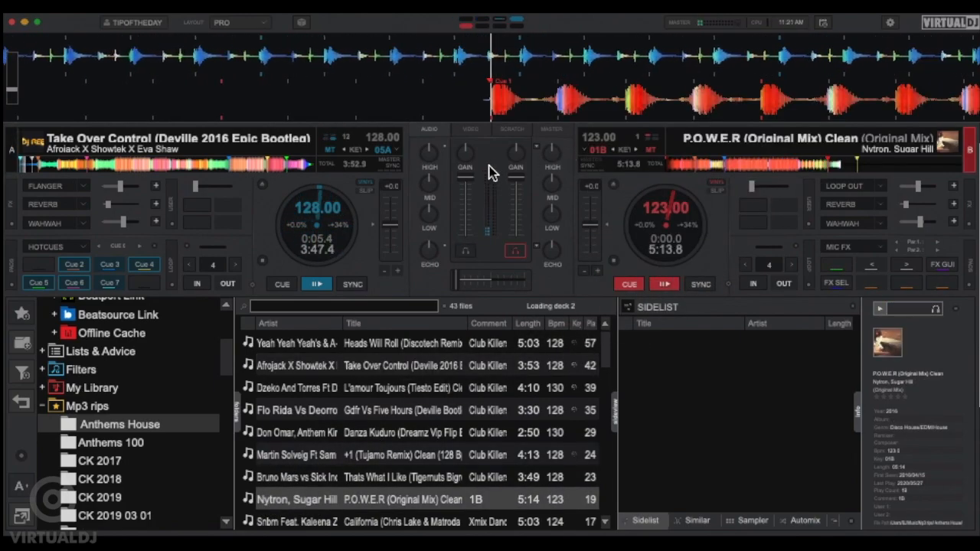
{"action": "left_click", "coordinate": [466, 128]}
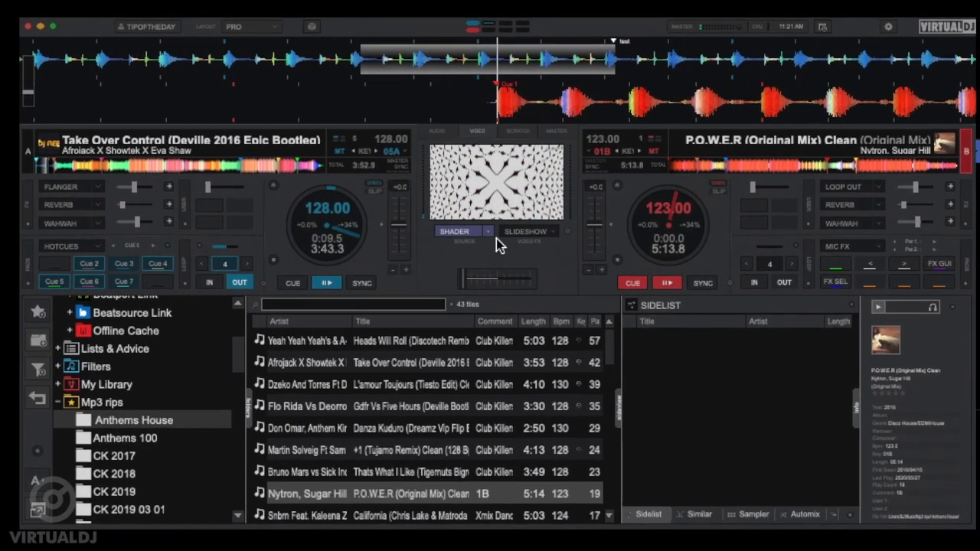
Step: Pick the simple hexagon raymarch shader in the SHADERS window and close it
{"action": "left_click", "coordinate": [451, 231]}
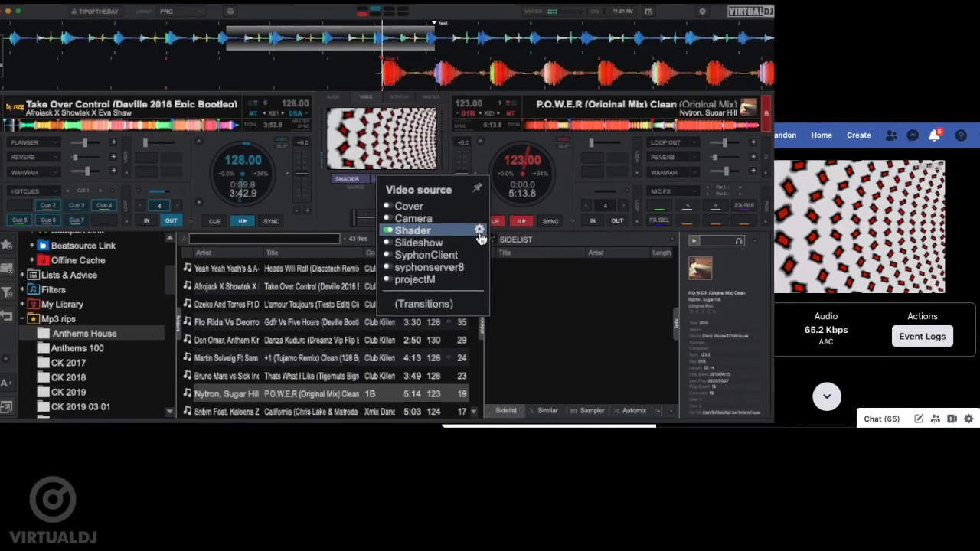
{"action": "left_click", "coordinate": [480, 231]}
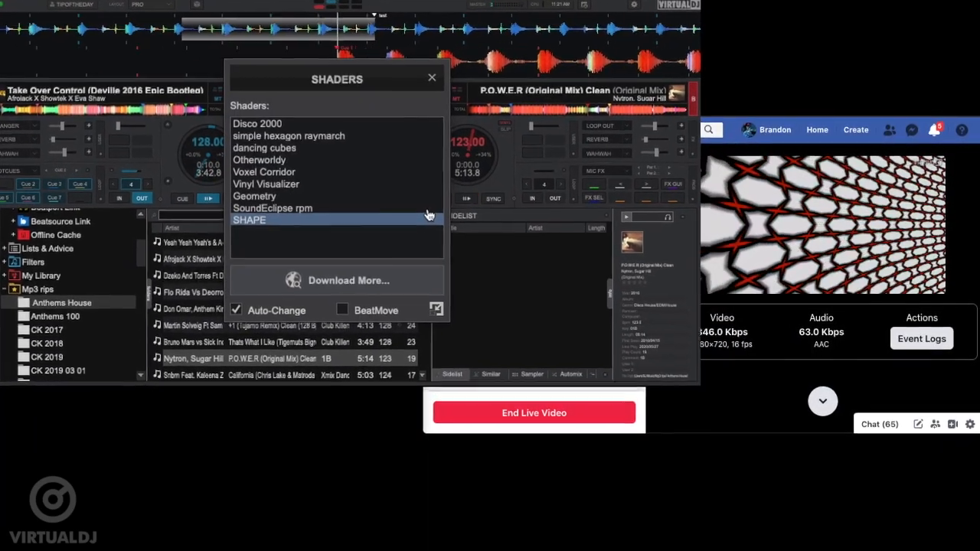
{"action": "left_click", "coordinate": [257, 124]}
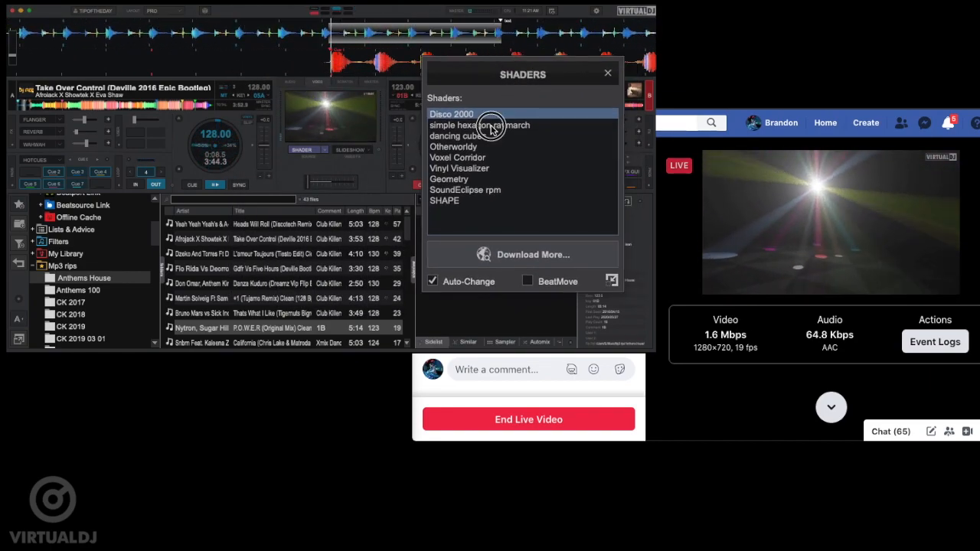
{"action": "left_click", "coordinate": [479, 124]}
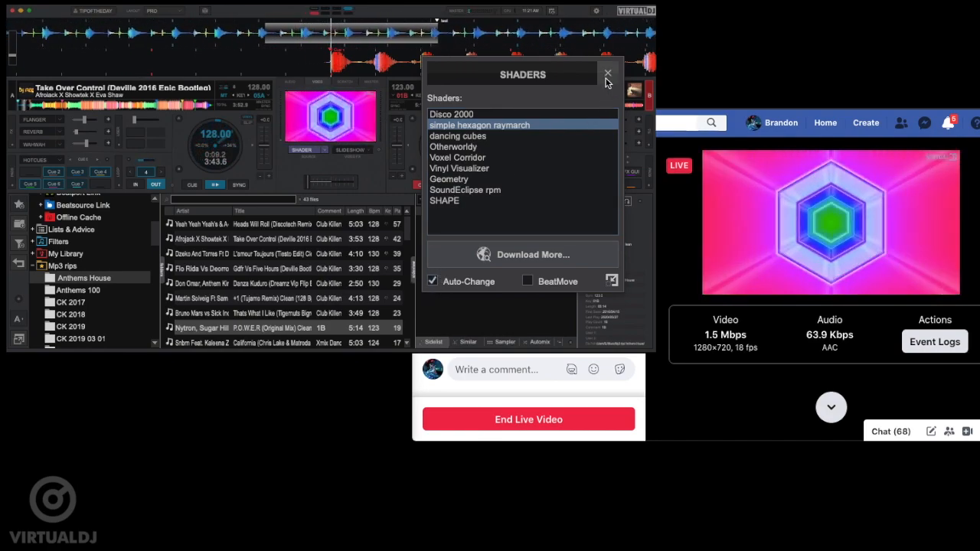
{"action": "left_click", "coordinate": [607, 74]}
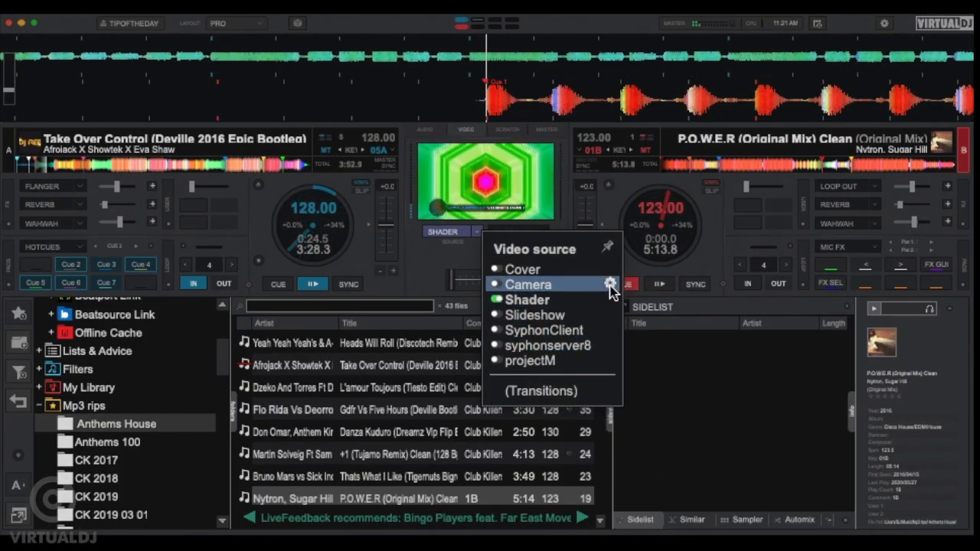
Step: Open the gear settings beside the Camera video source
{"action": "left_click", "coordinate": [528, 284]}
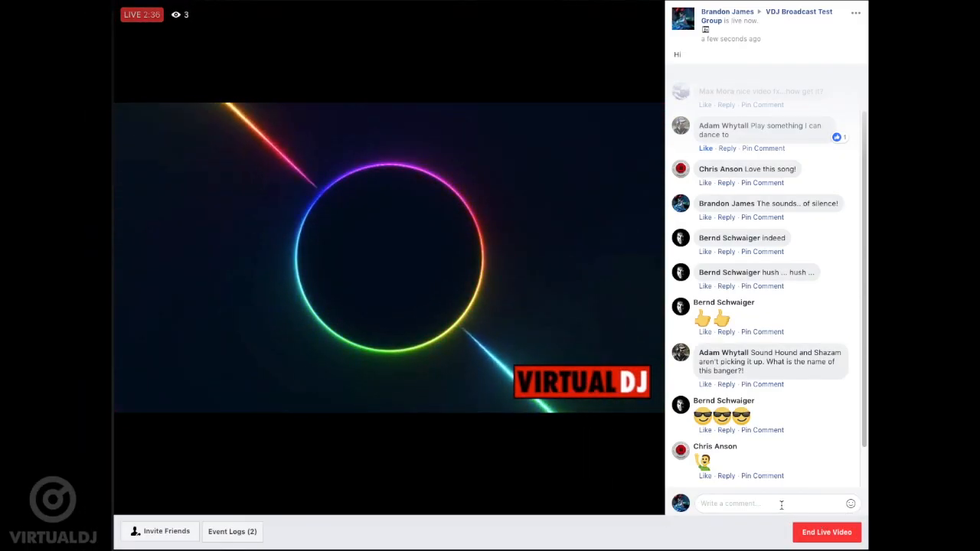
Step: Type "thanks for" into the Facebook Live comment box
{"action": "type", "text": "thank"}
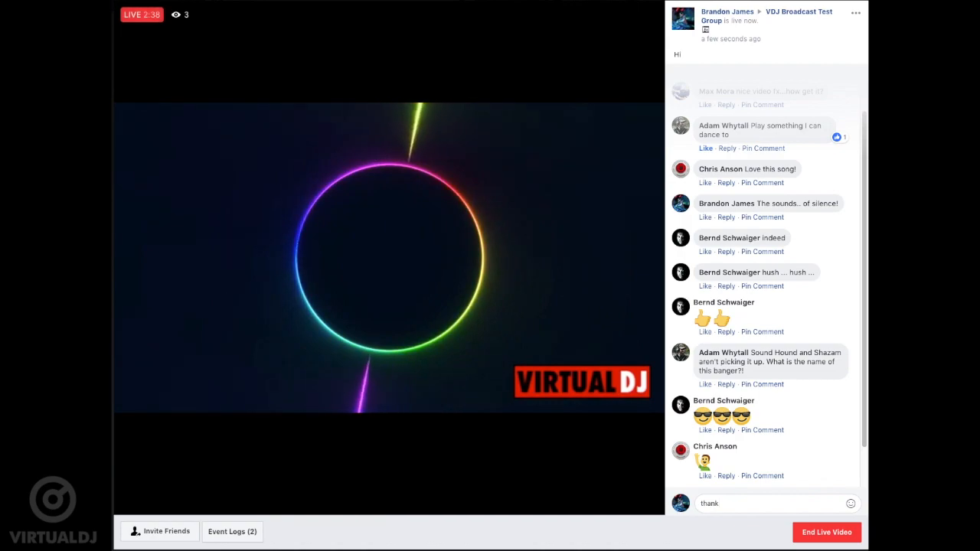
{"action": "type", "text": "s for"}
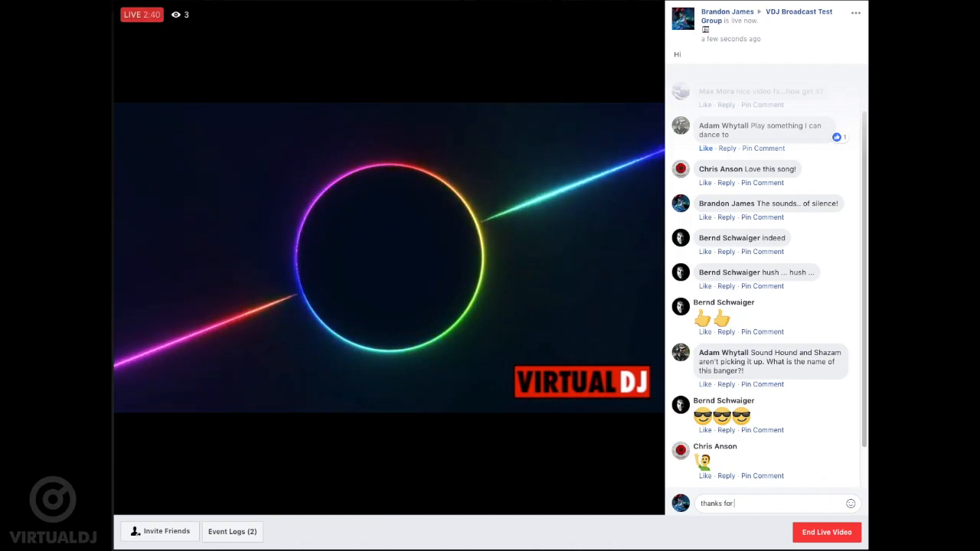